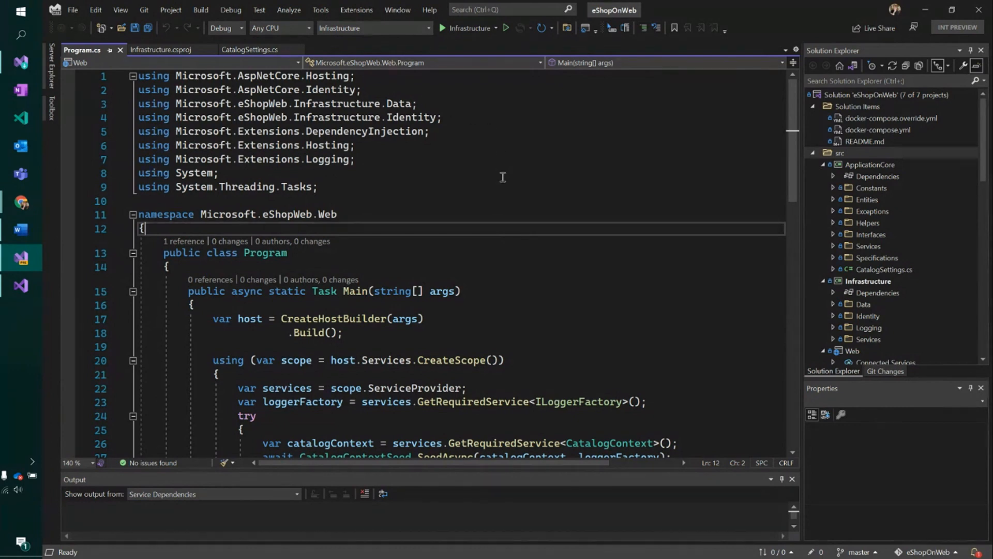
# Browse through Program.cs, then show the Infrastructure.csproj project file with its package references
pyautogui.scroll(-3)
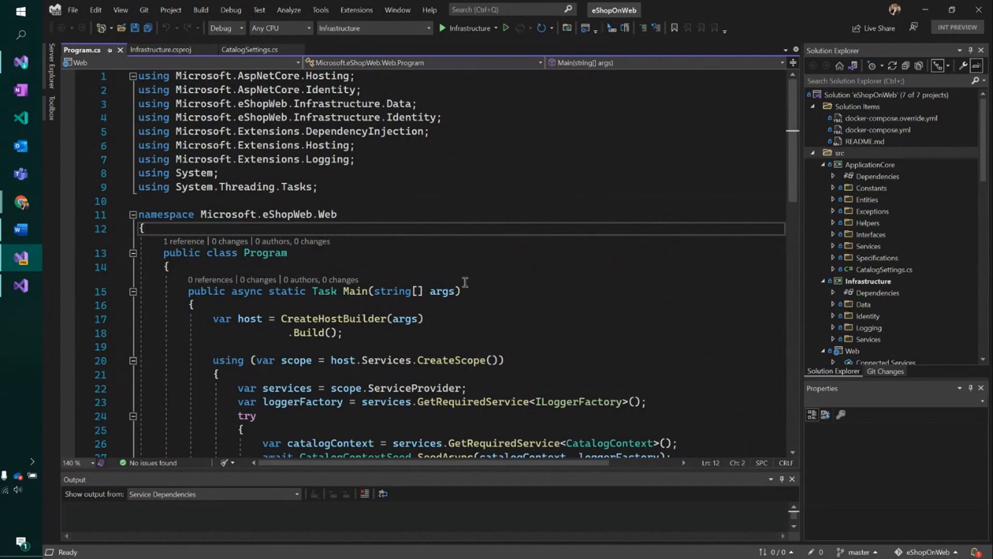
pyautogui.scroll(-3)
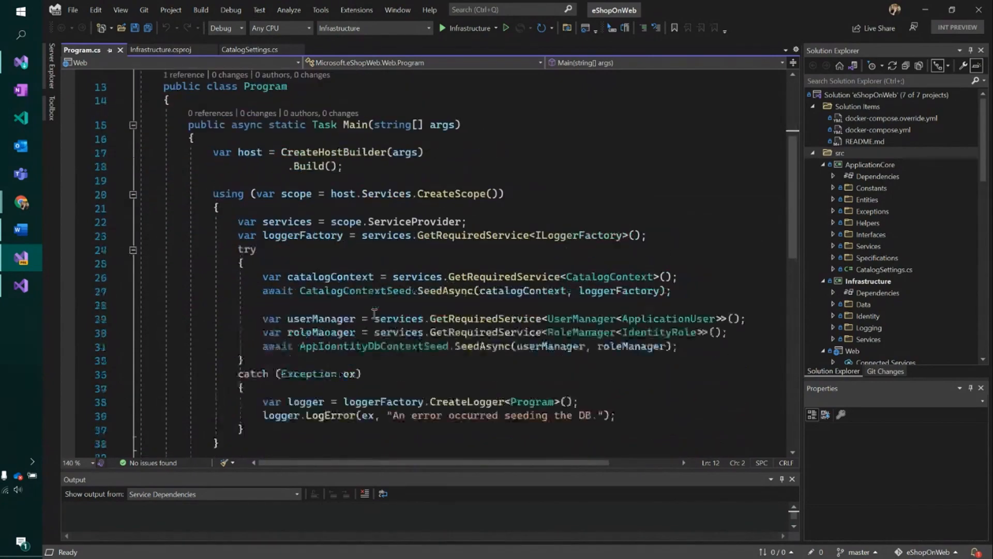
pyautogui.scroll(3)
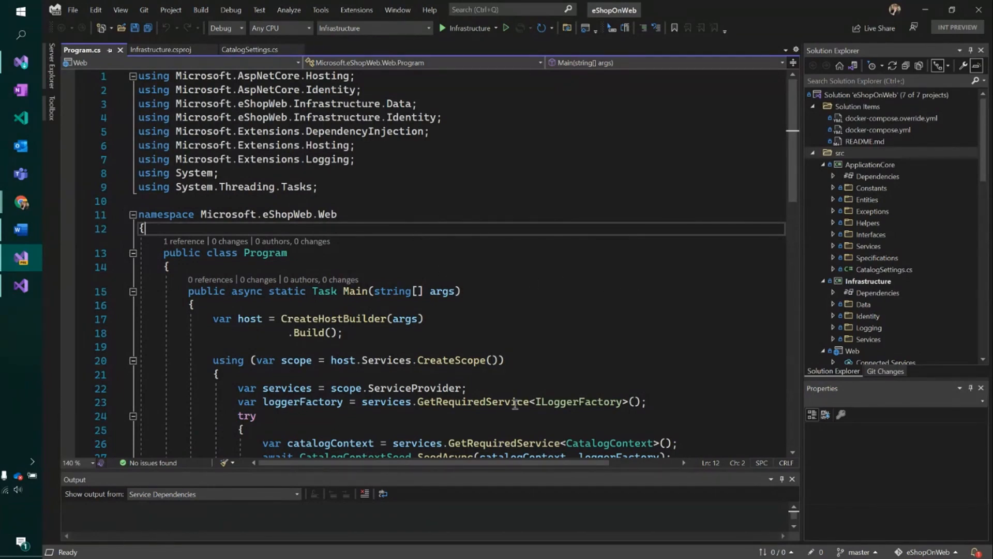
pyautogui.moveTo(487, 334)
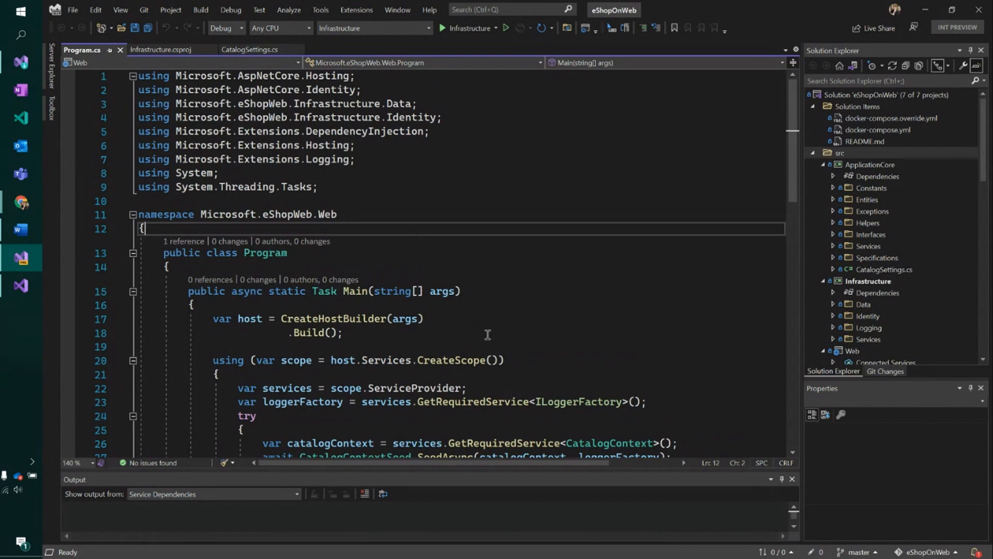
pyautogui.moveTo(484, 267)
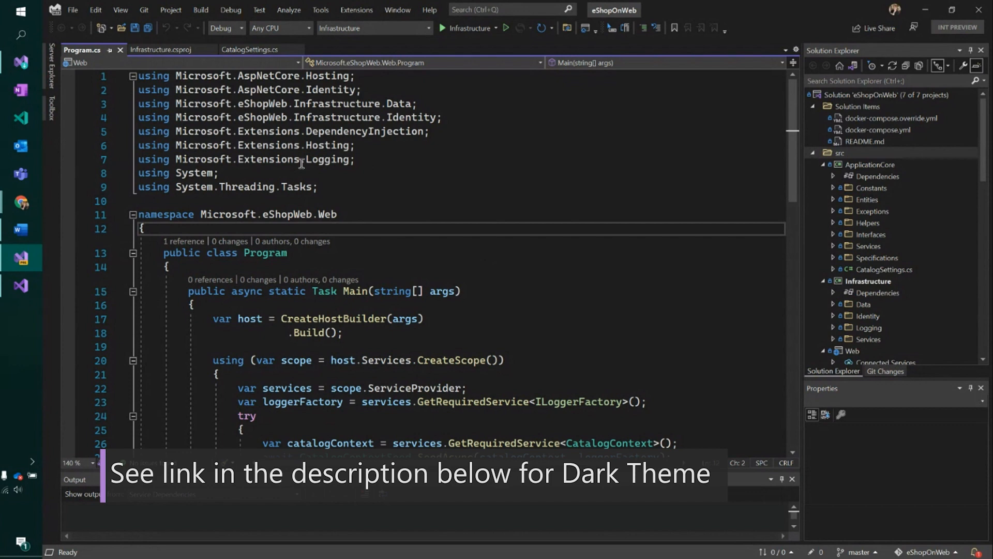
pyautogui.click(163, 50)
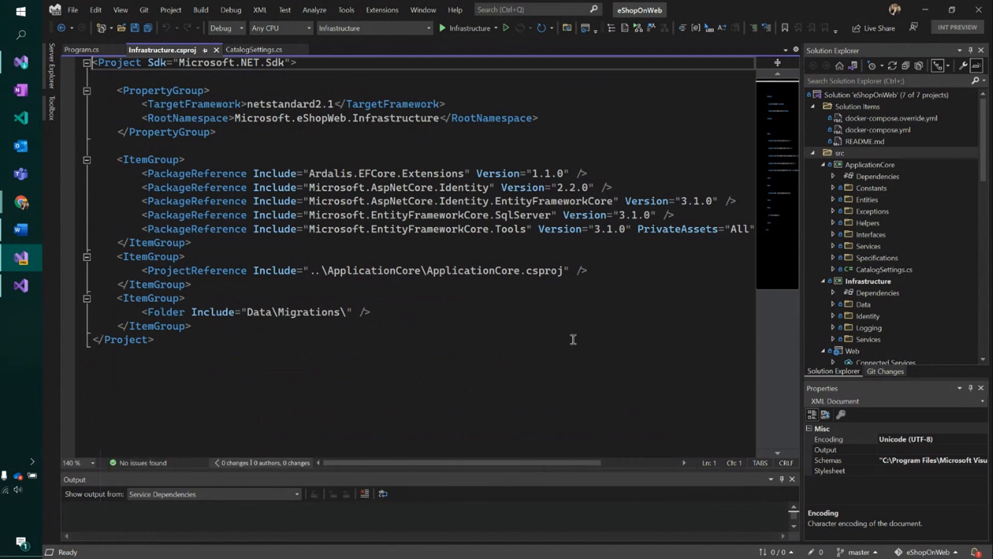
# Look over the Infrastructure project file, then show the CatalogSettings.cs class file
pyautogui.scroll(-3)
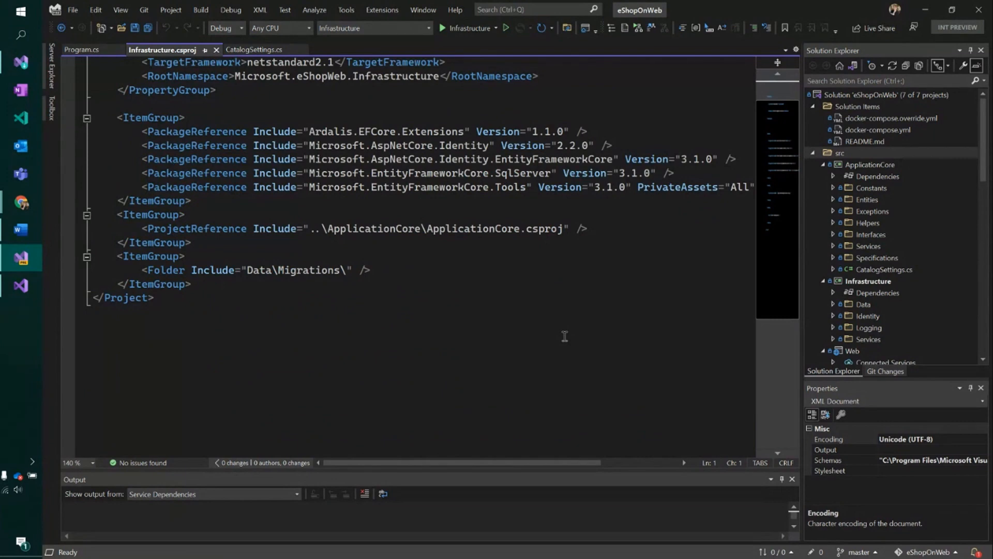
pyautogui.scroll(3)
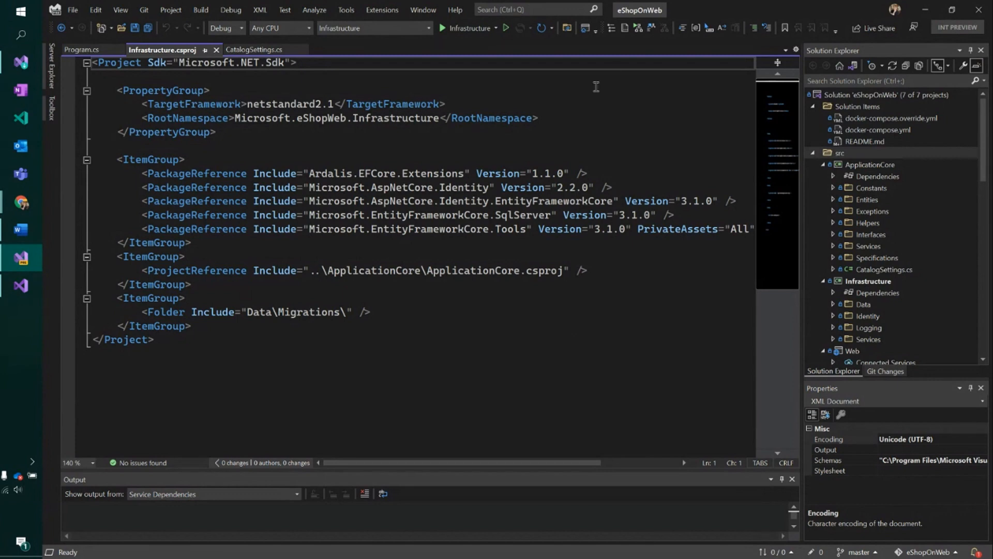
pyautogui.moveTo(700, 40)
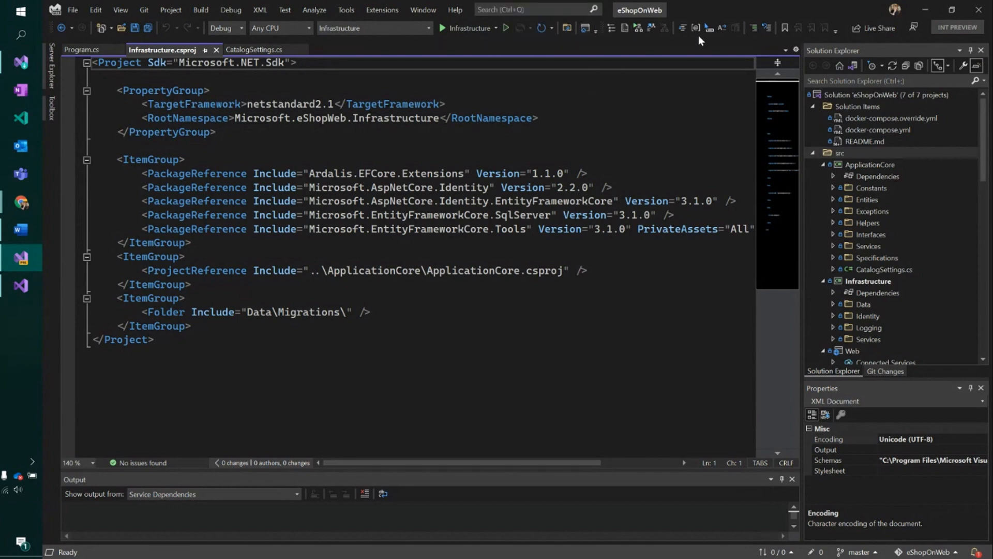
pyautogui.moveTo(467, 28)
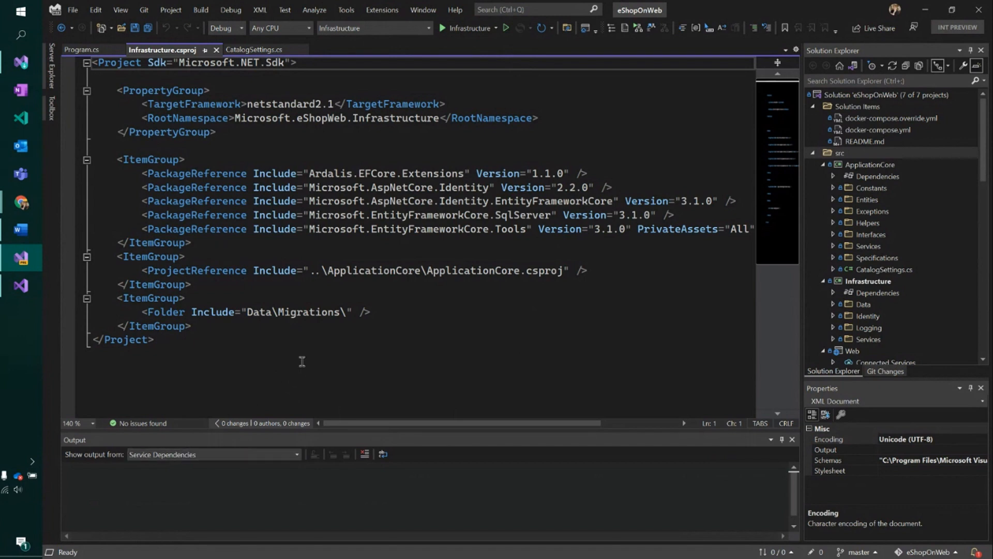
pyautogui.click(250, 50)
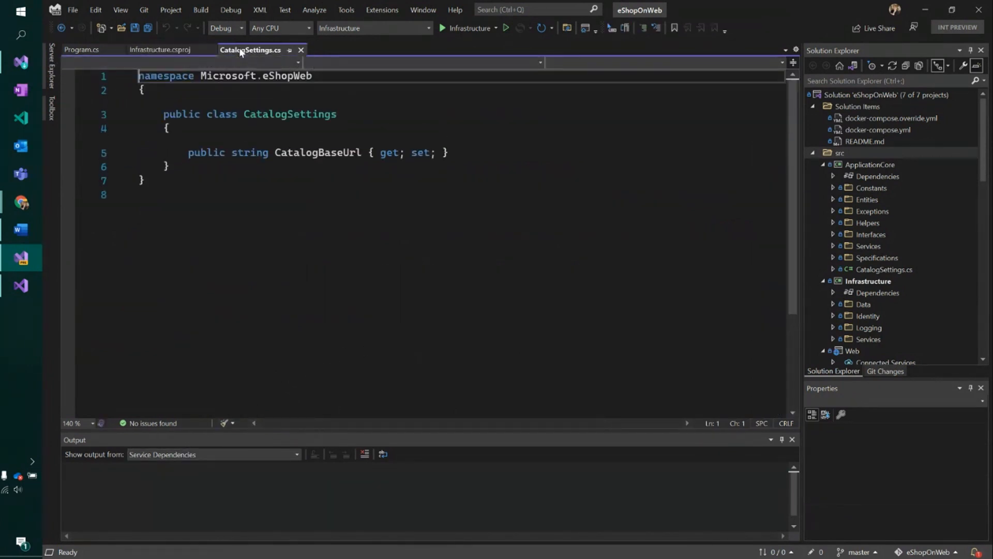
# Return the editor to the Web project's Program.cs with its async Main method
pyautogui.click(81, 50)
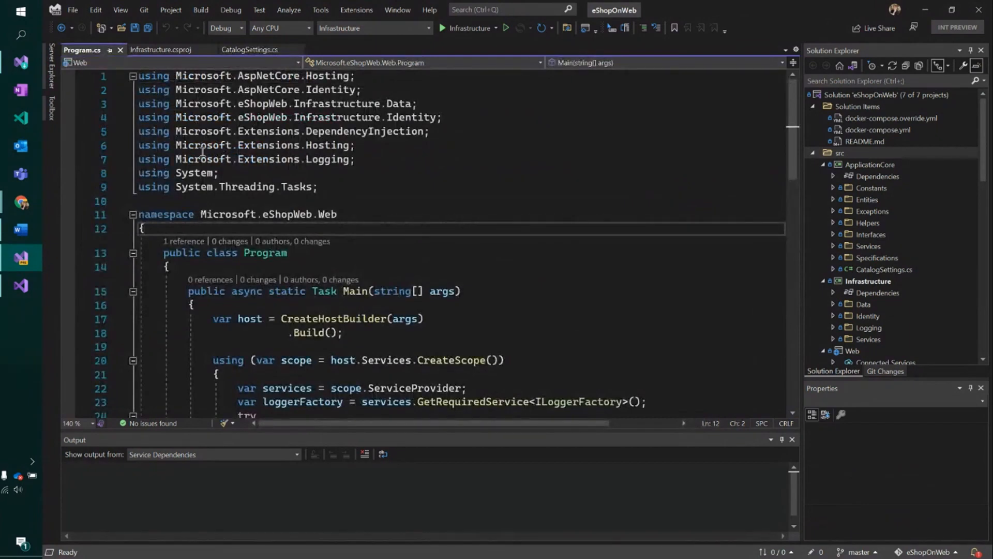
pyautogui.moveTo(212, 186)
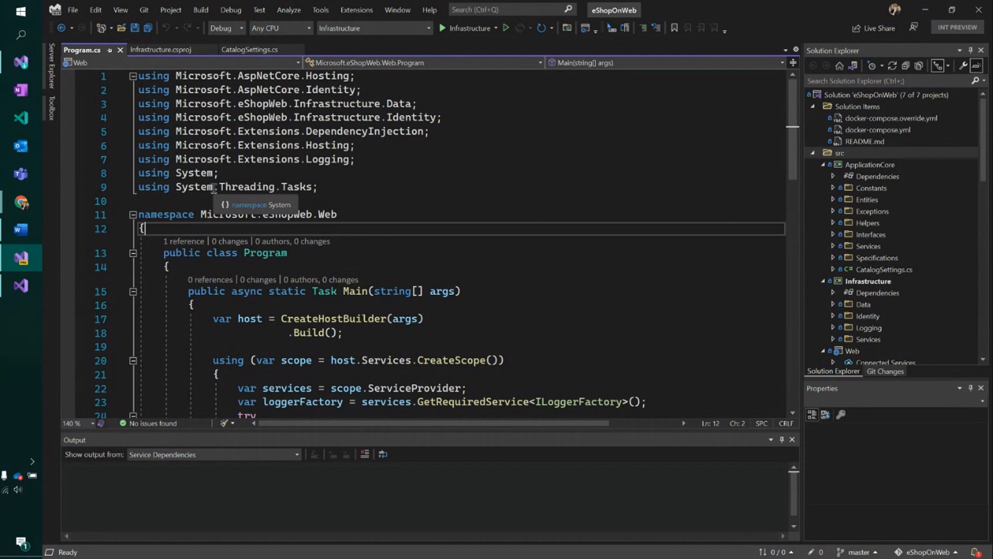
pyautogui.moveTo(857, 180)
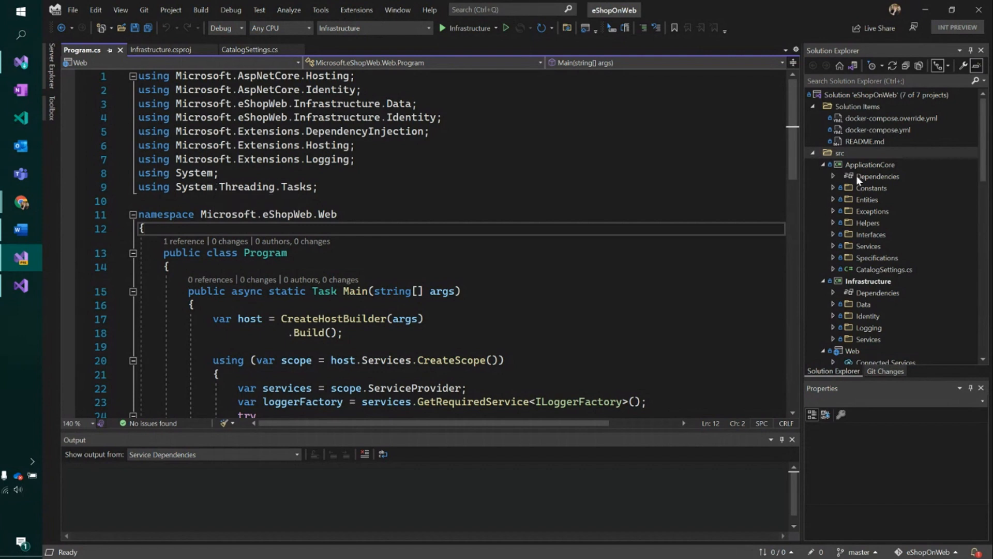
# Expand ApplicationCore > Dependencies > Frameworks > NETStandard.Library to list its referenced assemblies
pyautogui.click(834, 176)
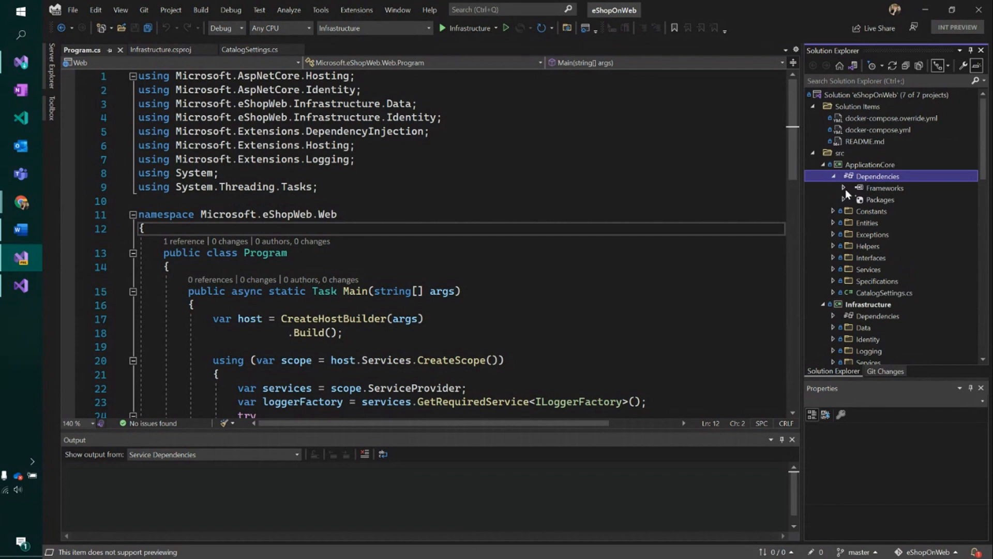
pyautogui.click(845, 188)
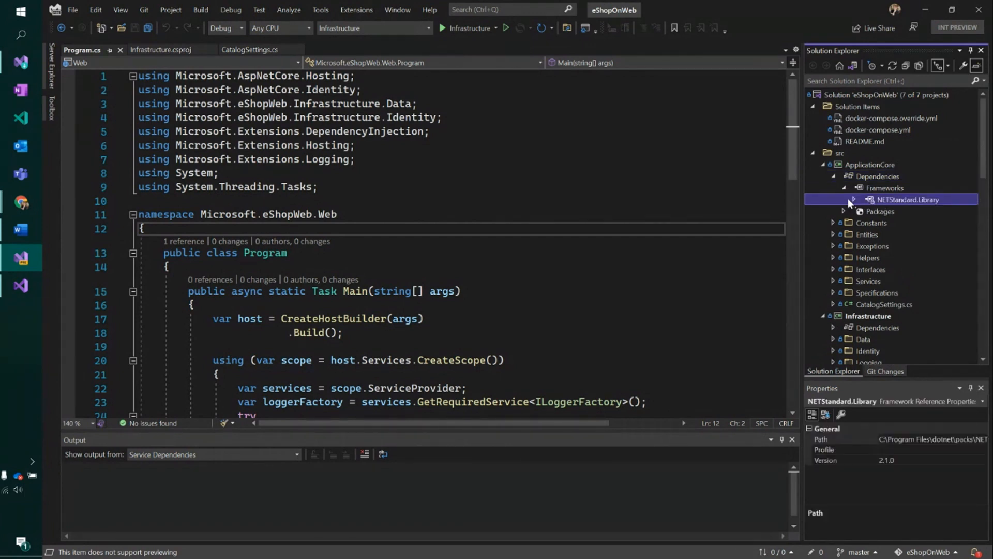
pyautogui.click(853, 198)
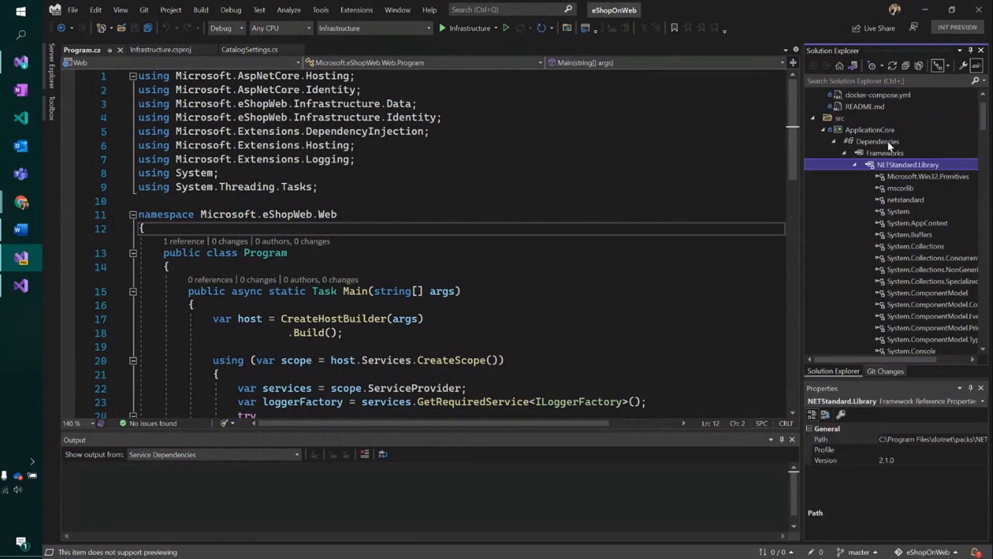
pyautogui.click(877, 141)
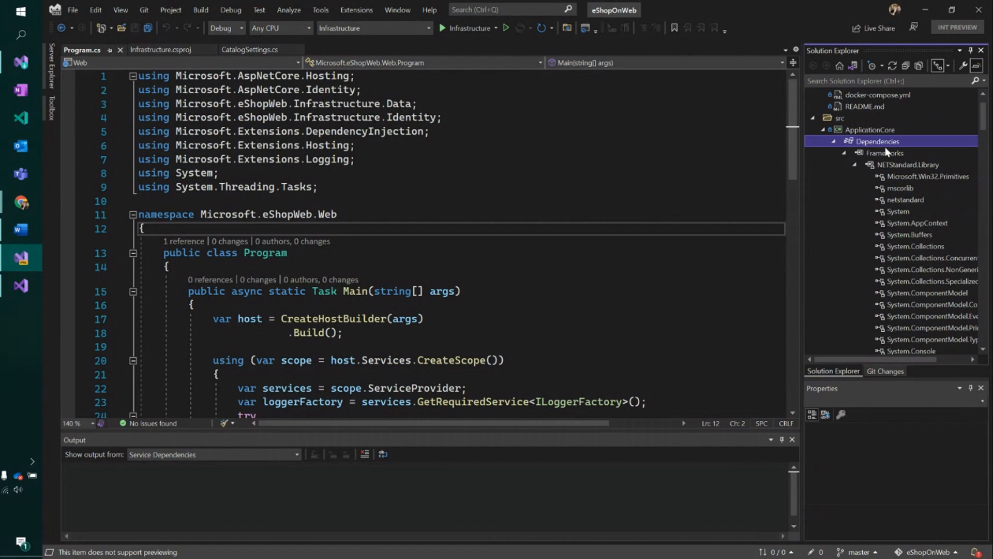
pyautogui.moveTo(205, 192)
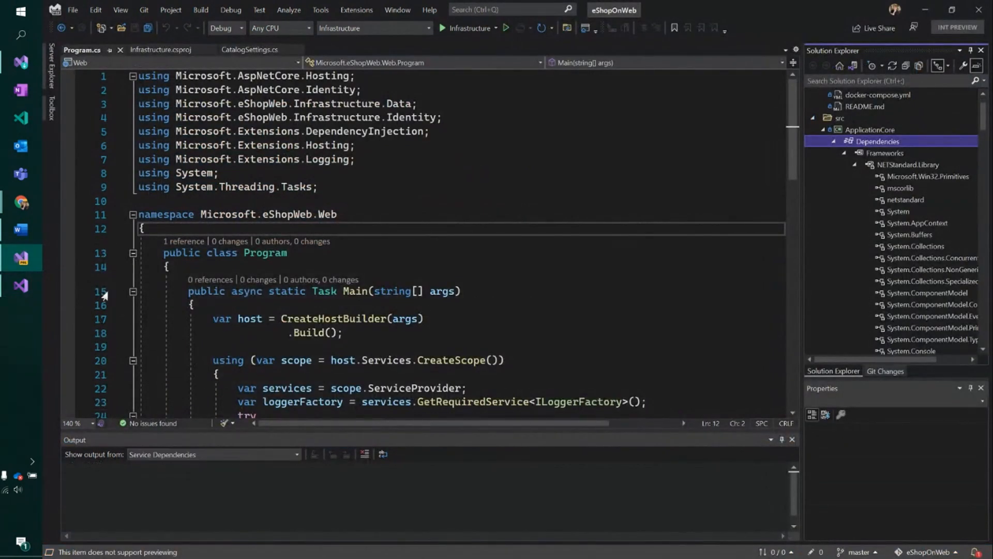
pyautogui.moveTo(22, 258)
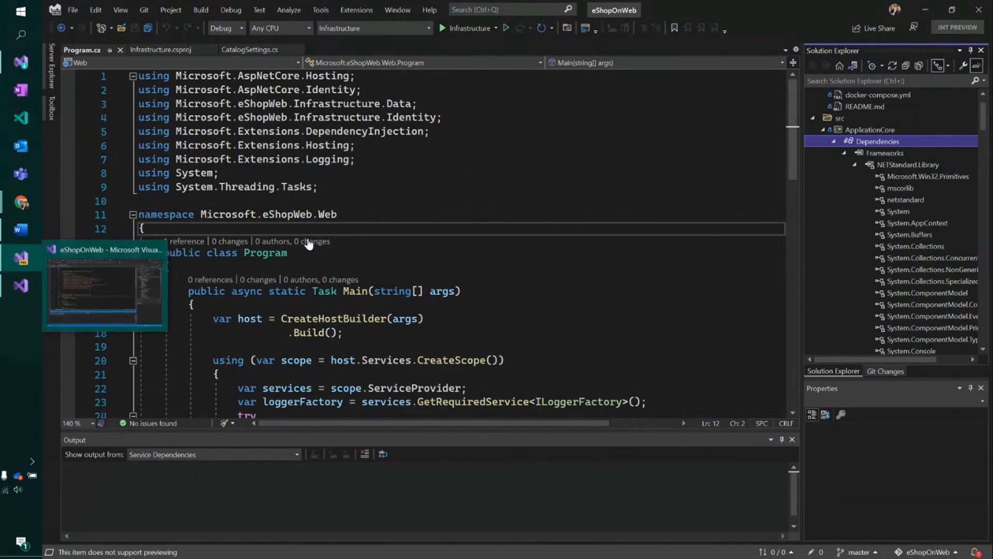
pyautogui.moveTo(80, 309)
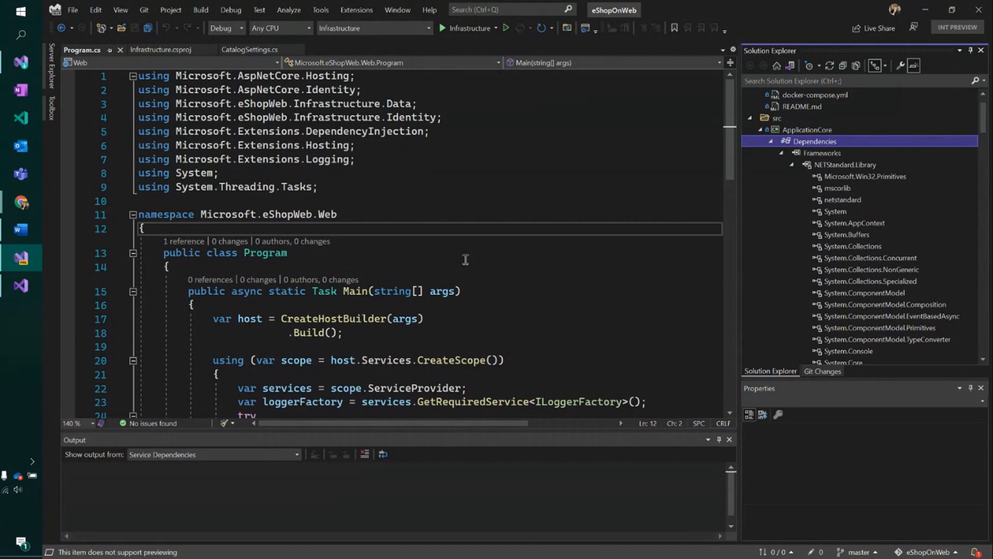
pyautogui.moveTo(465, 259)
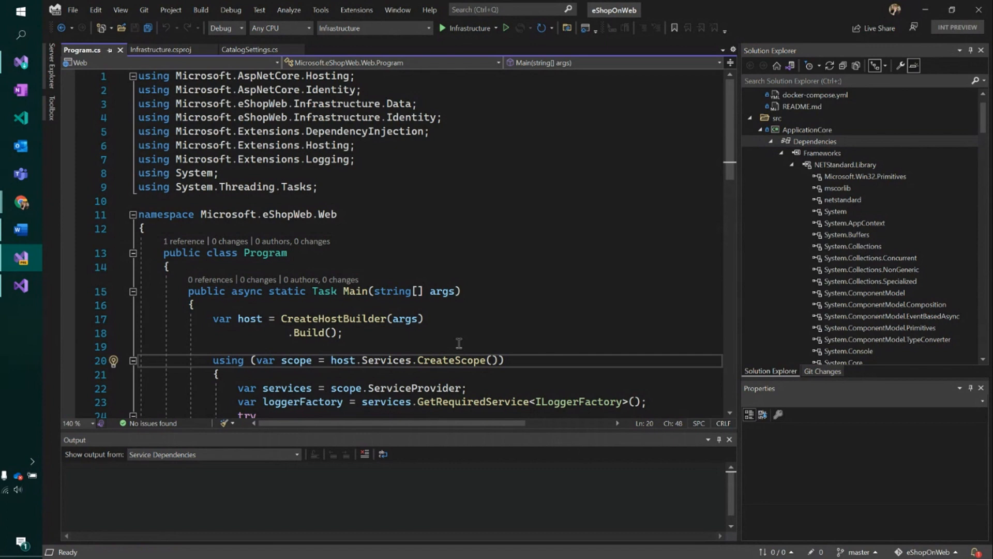
pyautogui.doubleClick(452, 360)
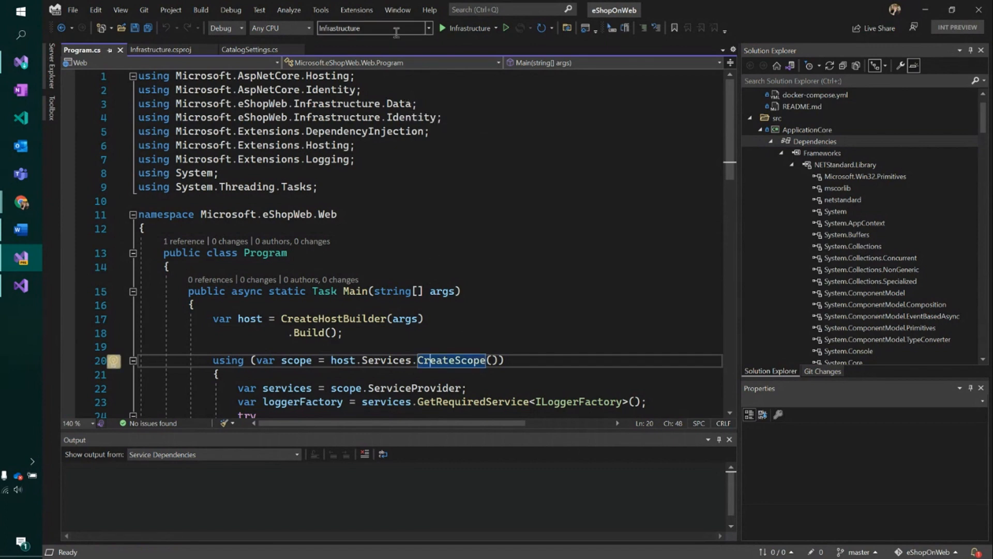
pyautogui.moveTo(373, 28)
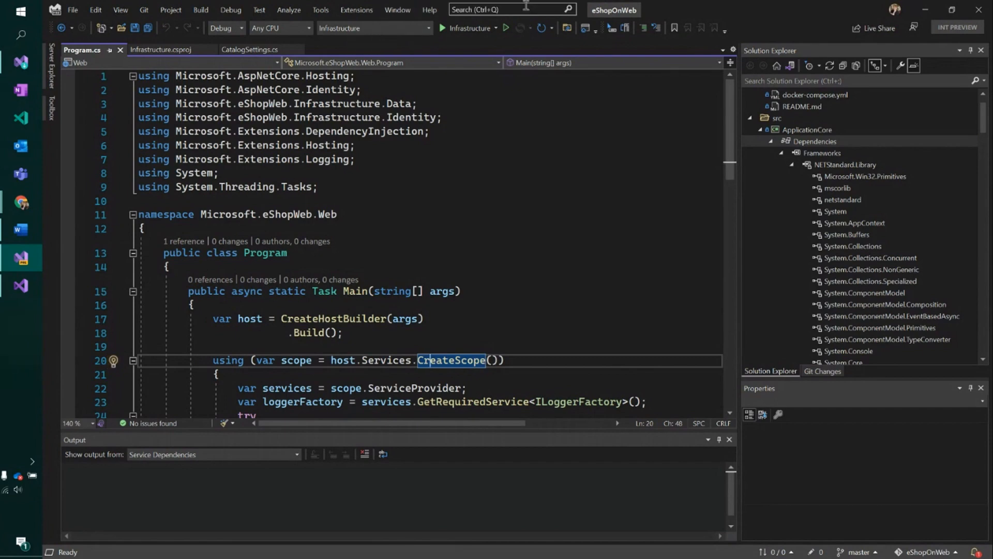
pyautogui.click(507, 9)
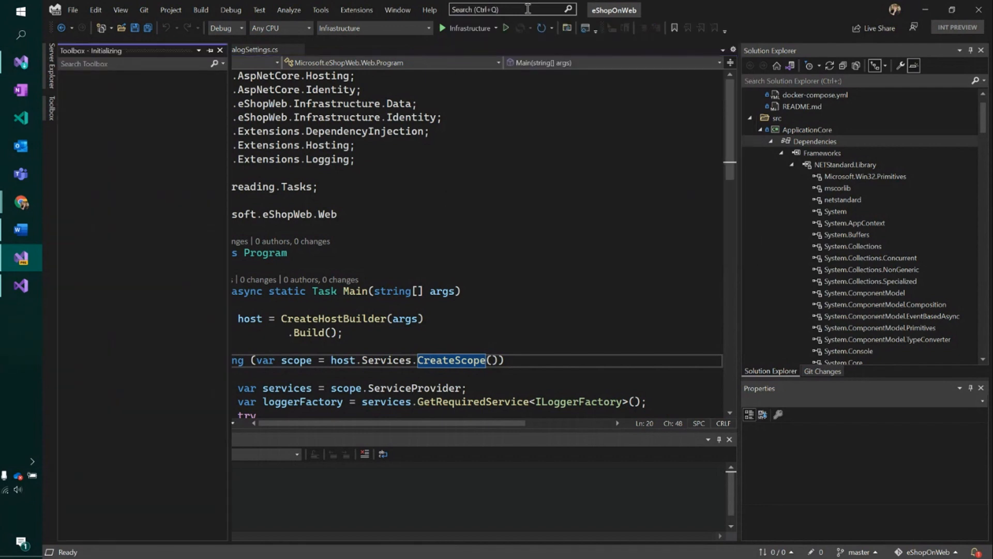
# Find 'too' in the search box and bring up the Options dialog on the document tab settings
pyautogui.write('too')
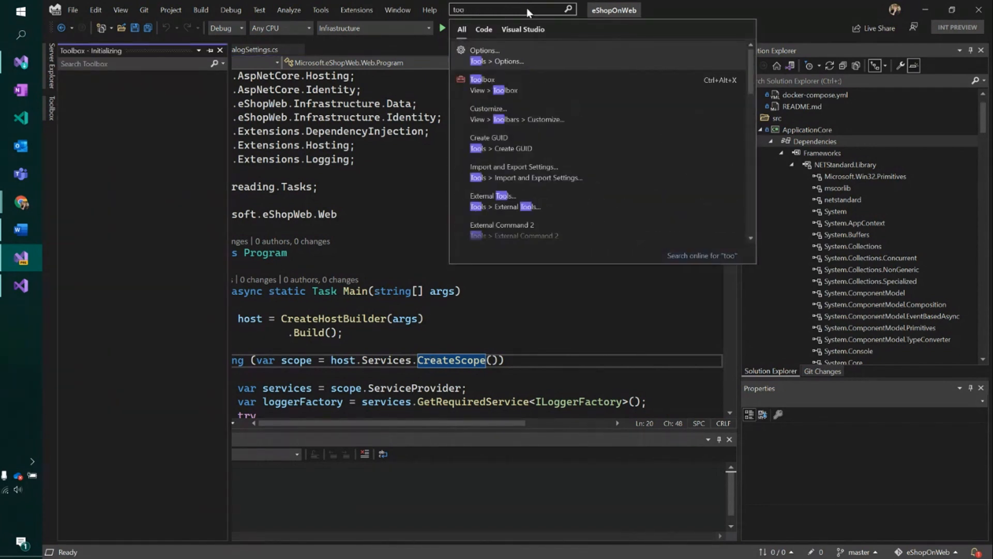
pyautogui.click(484, 50)
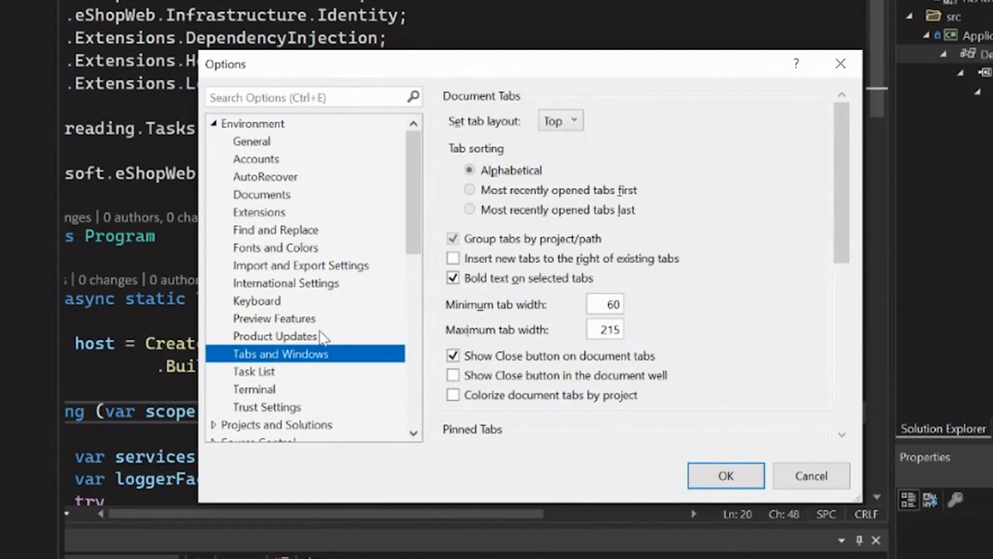
pyautogui.moveTo(286, 246)
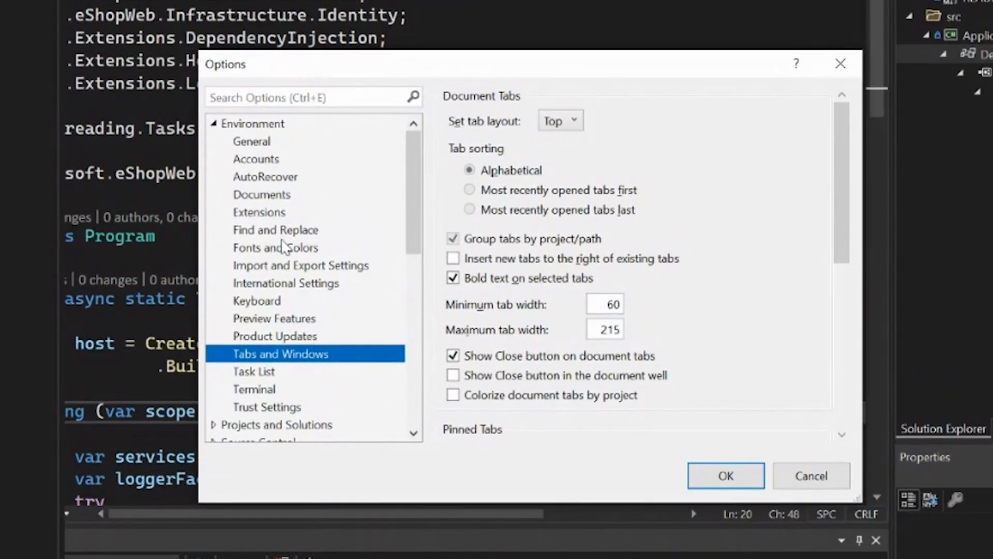
# Show the Environment > General page with the color theme set to Dark
pyautogui.click(253, 123)
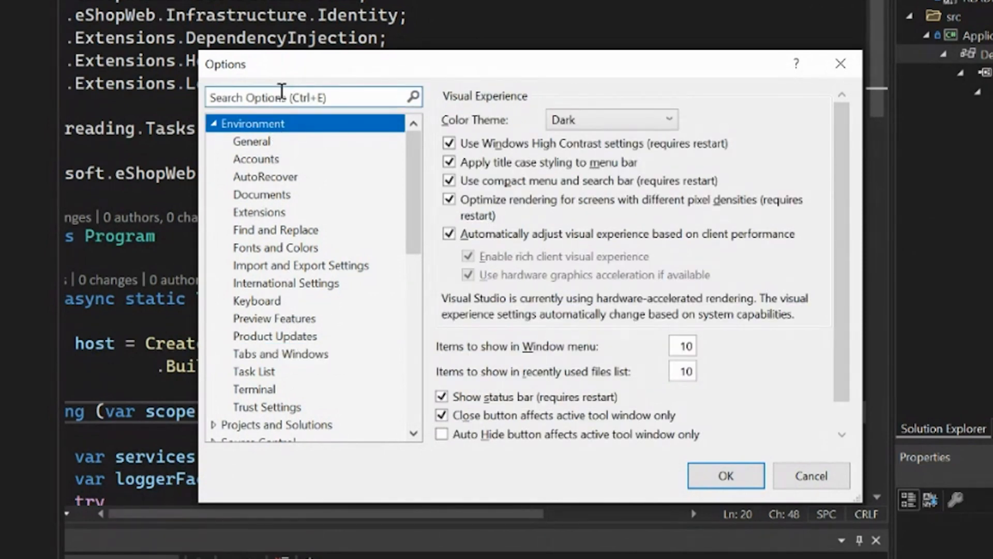
pyautogui.click(251, 140)
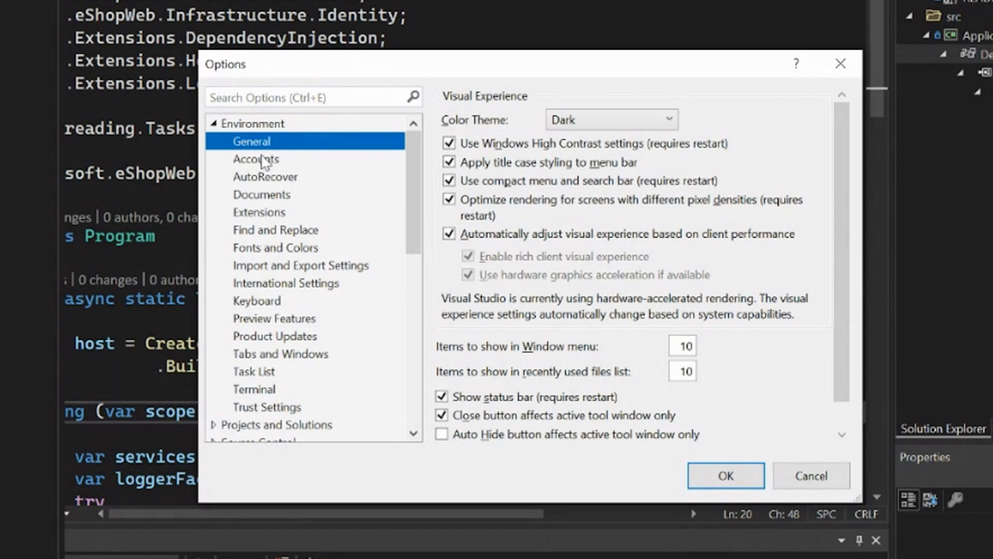
pyautogui.moveTo(286, 247)
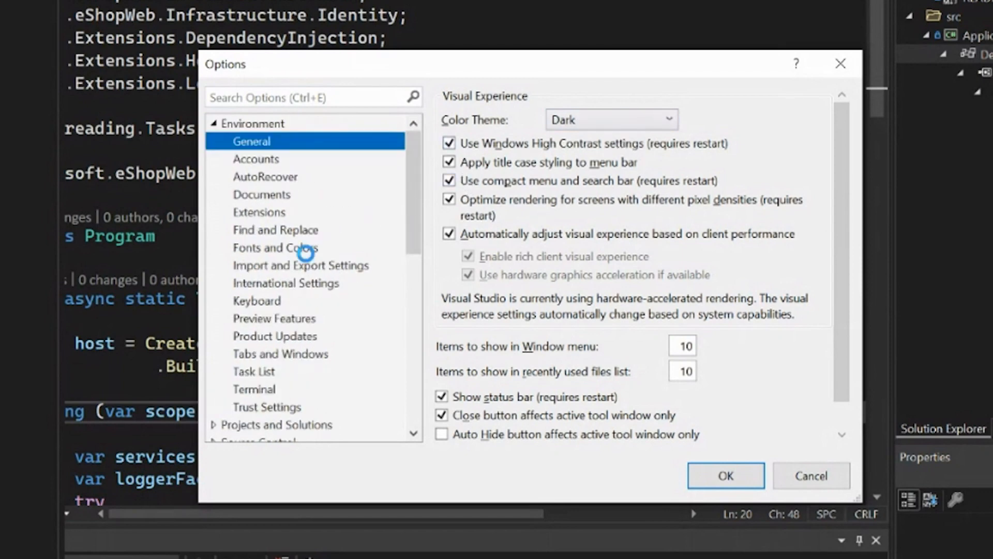
# Show the Fonts and Colors page with Text Editor using Cascadia Code at size 10
pyautogui.click(275, 247)
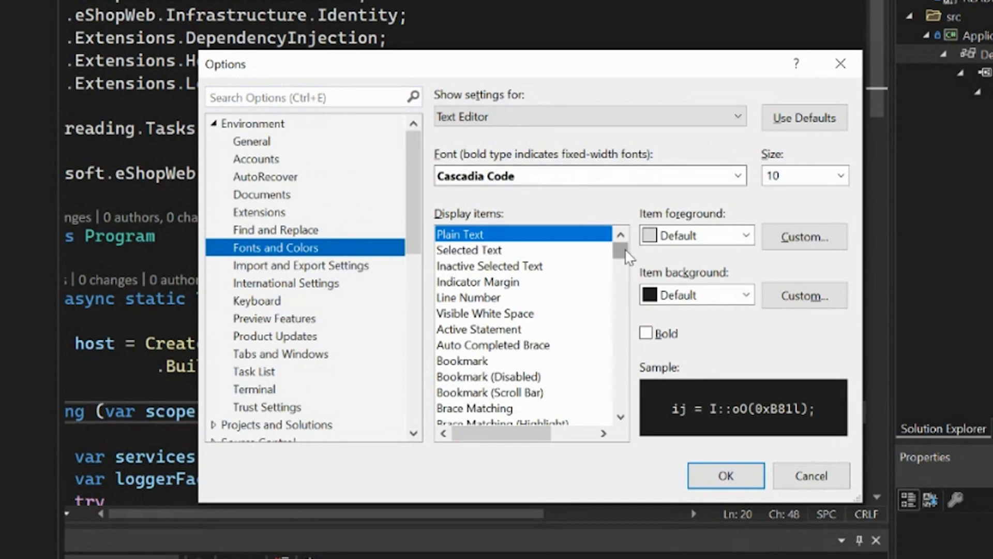
pyautogui.moveTo(557, 194)
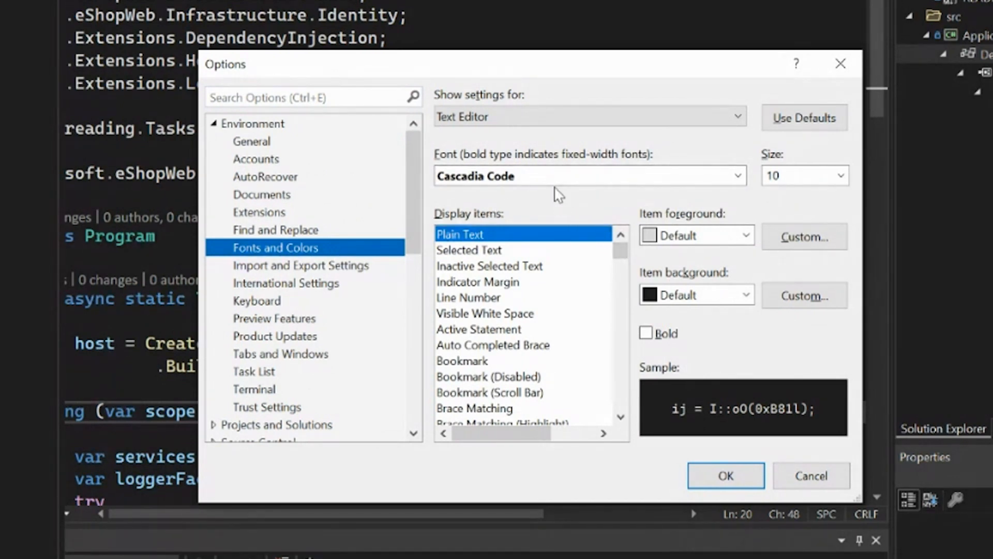
pyautogui.moveTo(576, 328)
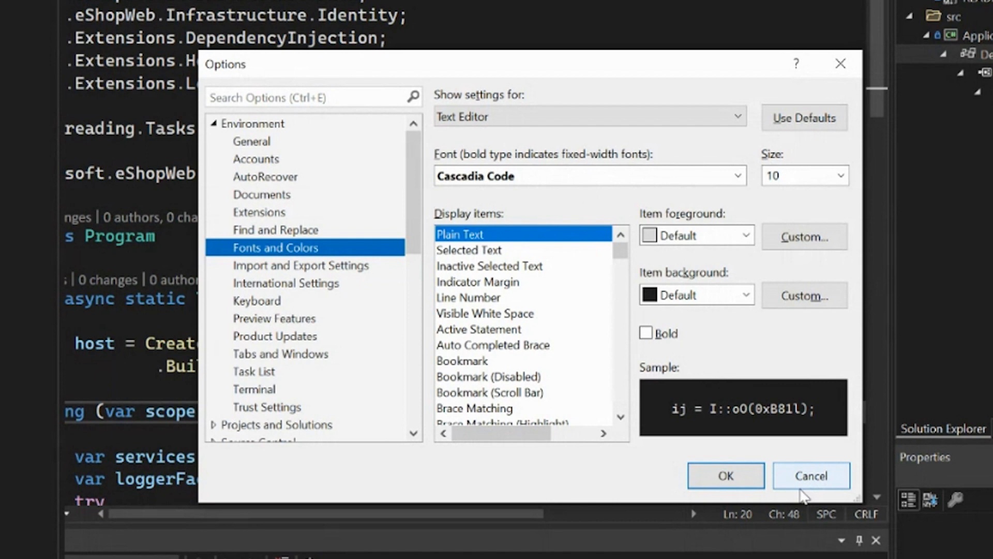
pyautogui.moveTo(797, 494)
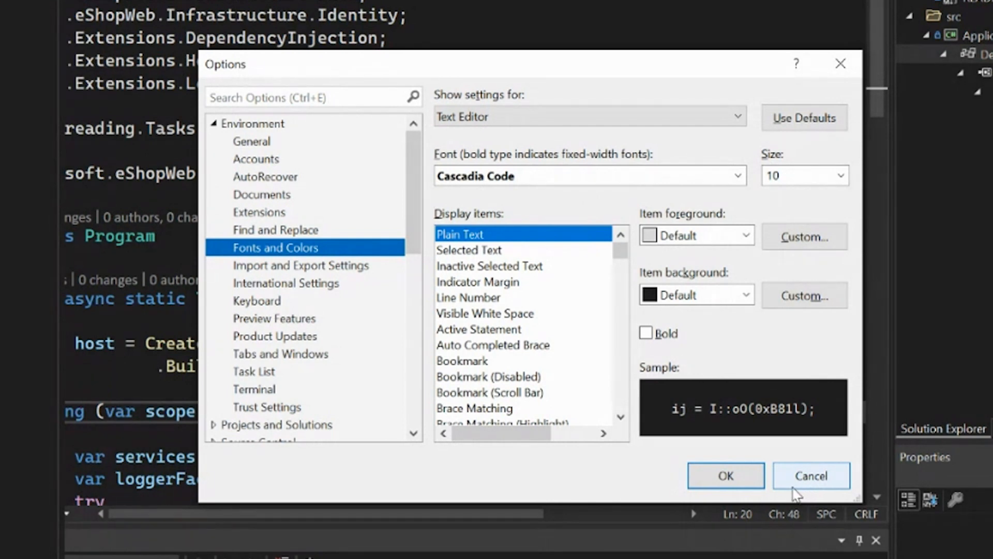
pyautogui.moveTo(298, 430)
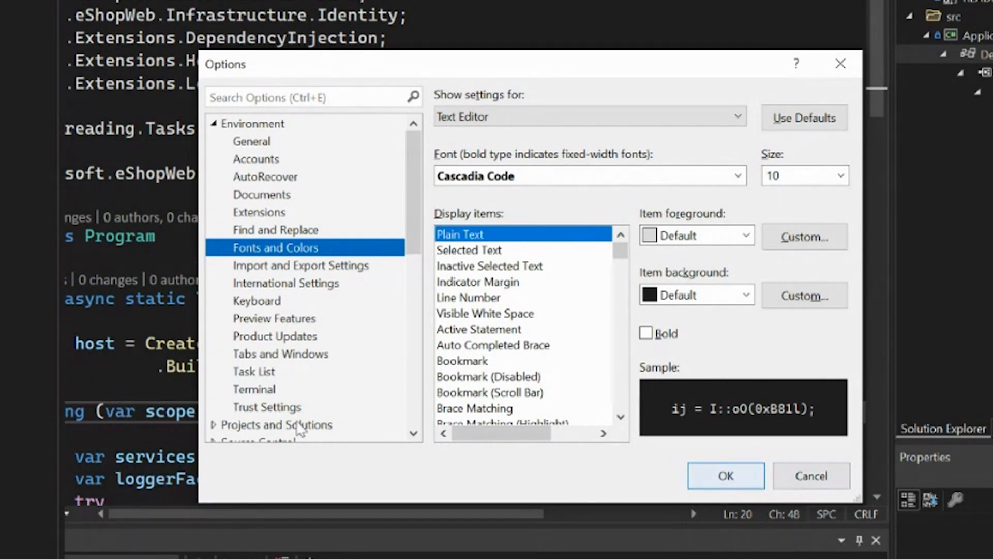
# Revisit the Tabs and Windows page, then cancel the Options dialog without applying changes
pyautogui.click(280, 354)
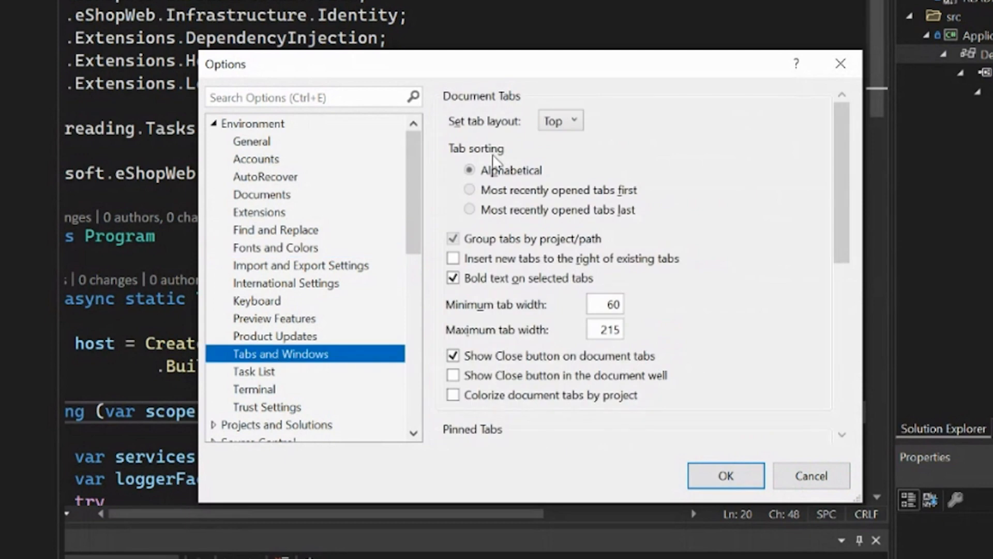
pyautogui.moveTo(324, 353)
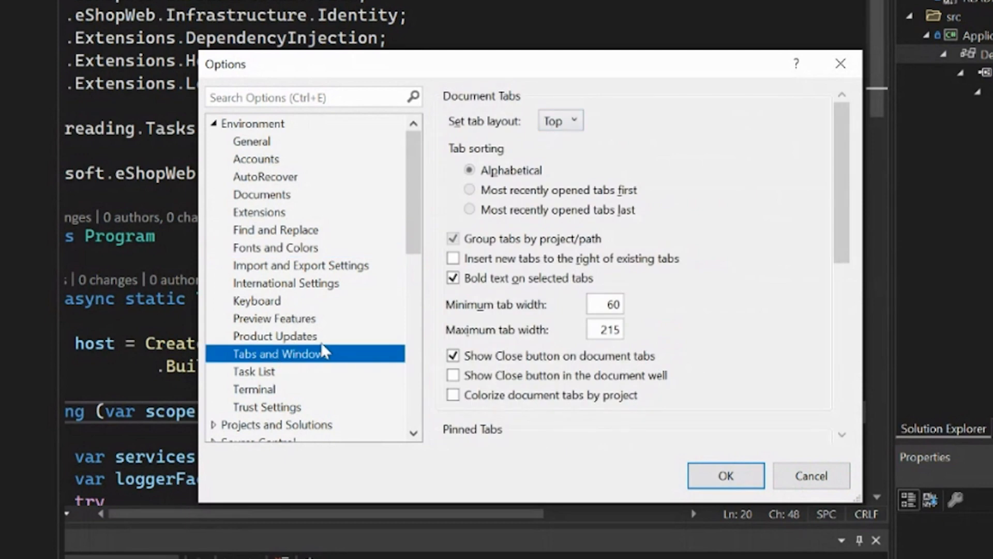
pyautogui.moveTo(350, 336)
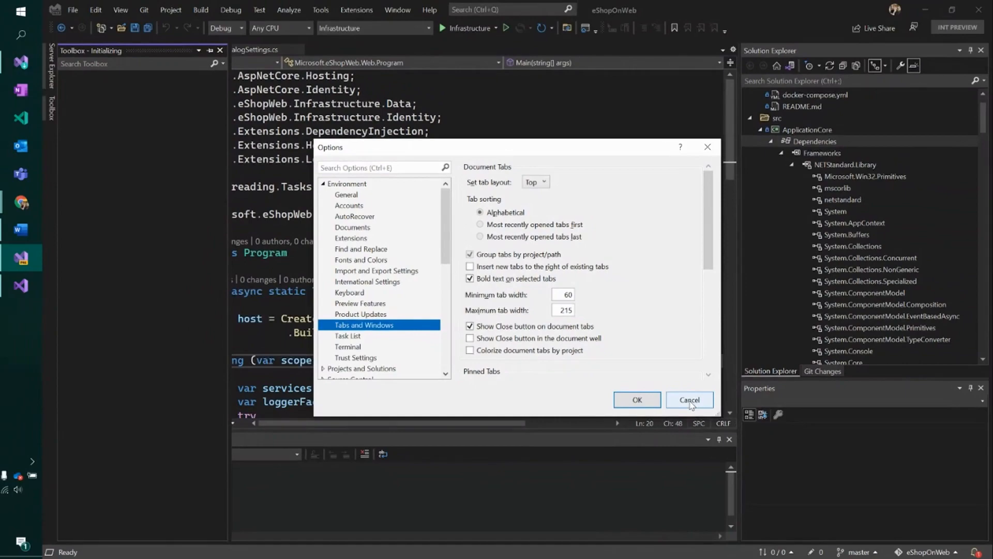
pyautogui.click(689, 399)
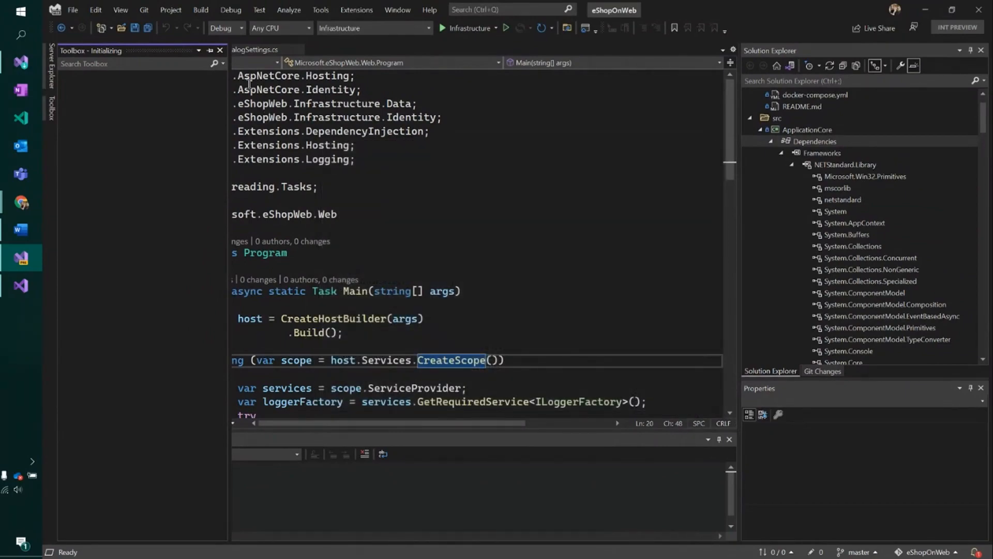